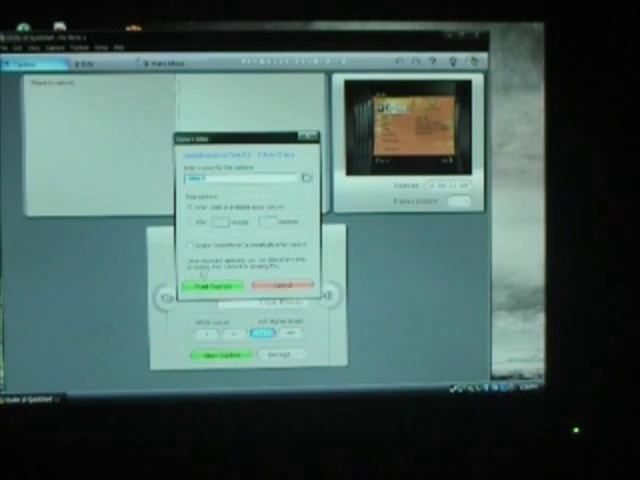
Start capturing the incoming analog video into the new clip via Start Capture.
{"action": "left_click", "coordinate": [216, 290]}
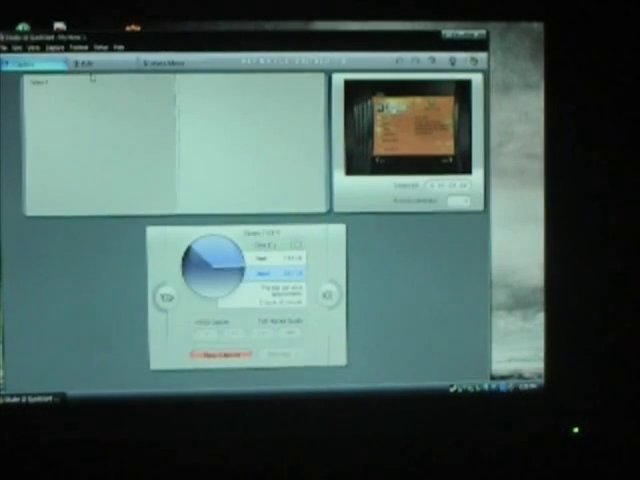